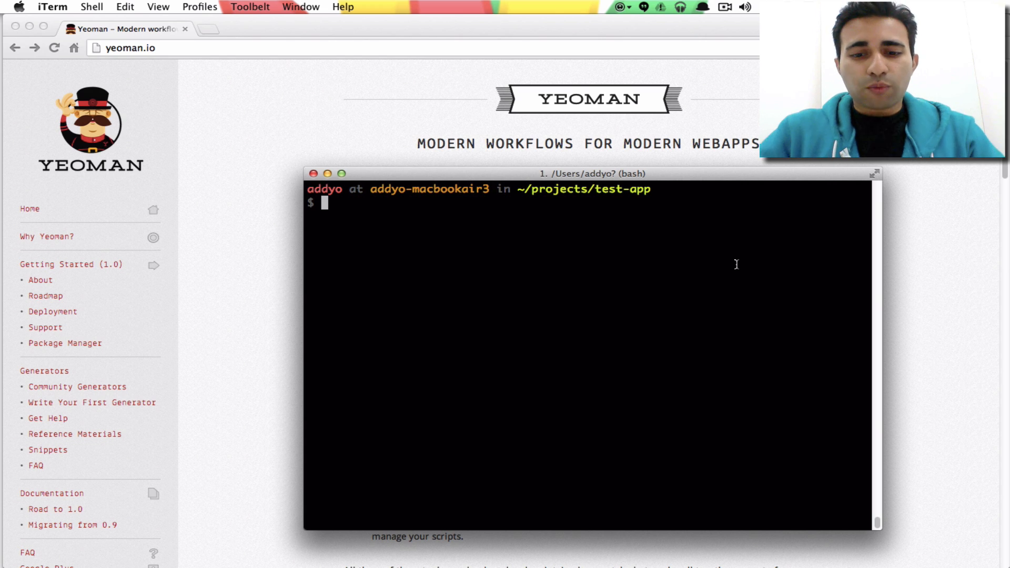
Discard the partial 'npm install generator-b' command and open the test-app folder in Sublime Text
{"action": "type", "text": "n"}
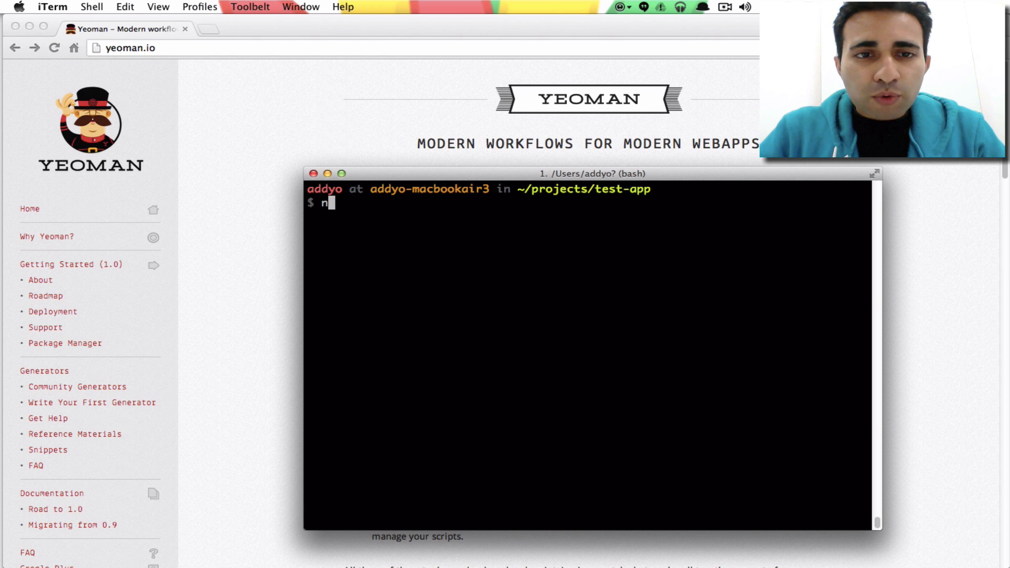
{"action": "type", "text": "pm insta"}
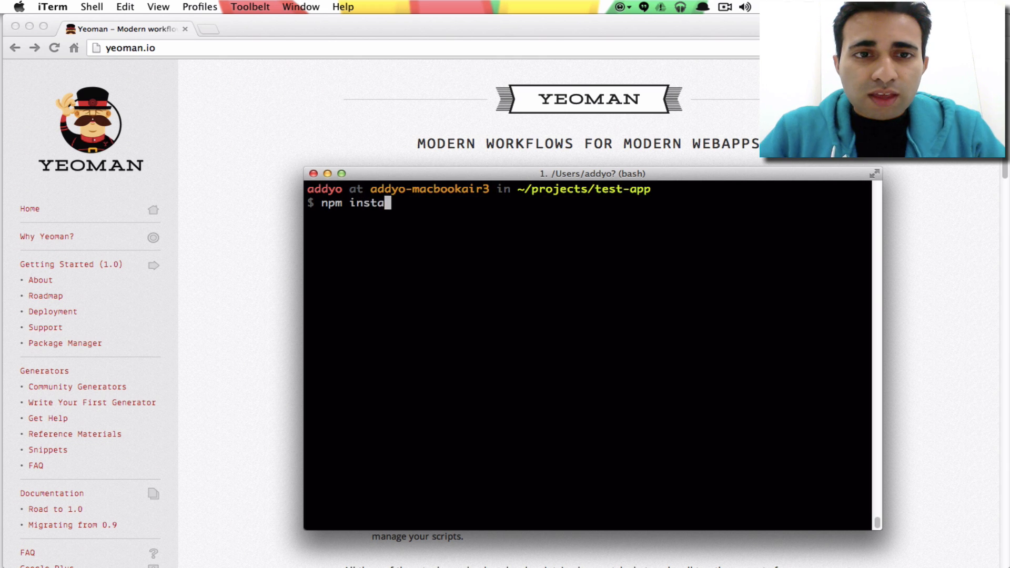
{"action": "type", "text": "ll generator-b"}
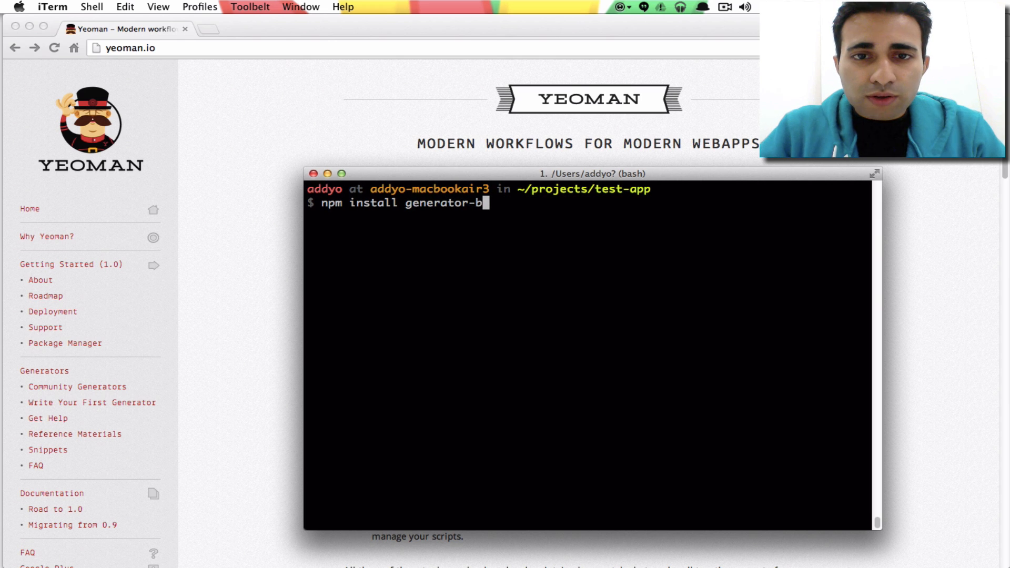
{"action": "key", "text": "Backspace"}
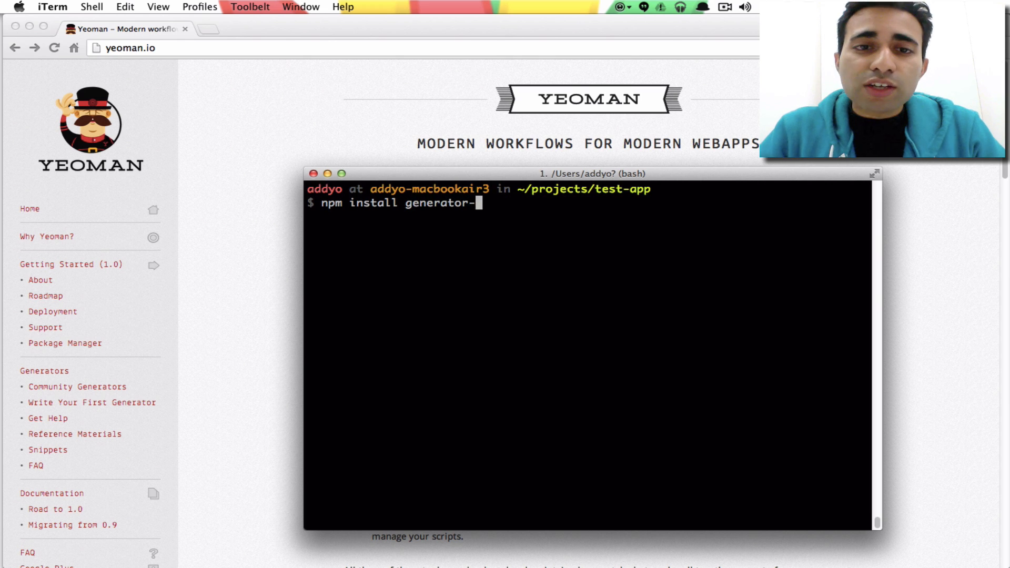
{"action": "key", "text": "ctrl+u"}
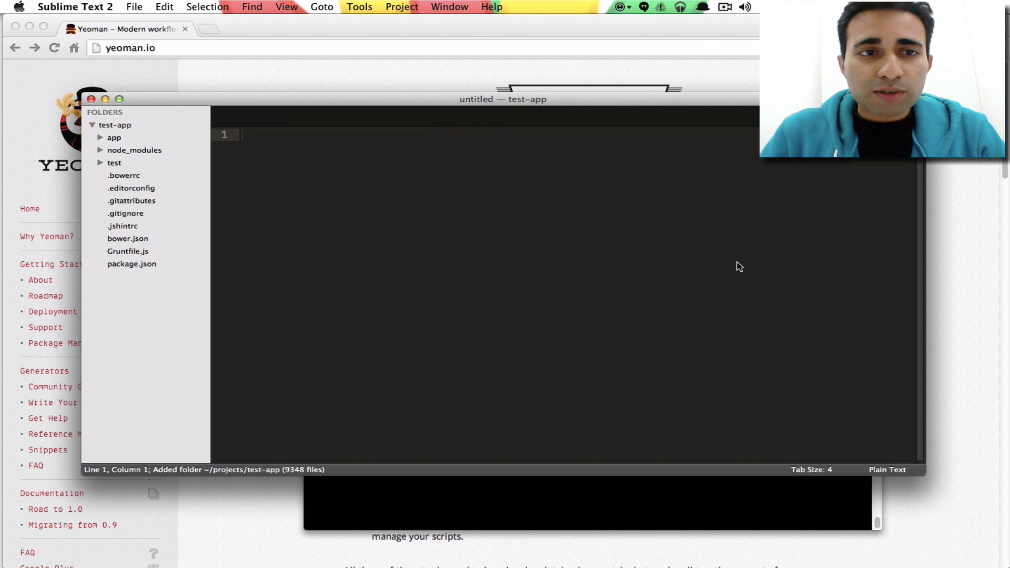
Open app/index.html and expand the scripts folder in the sidebar
{"action": "left_click", "coordinate": [114, 138]}
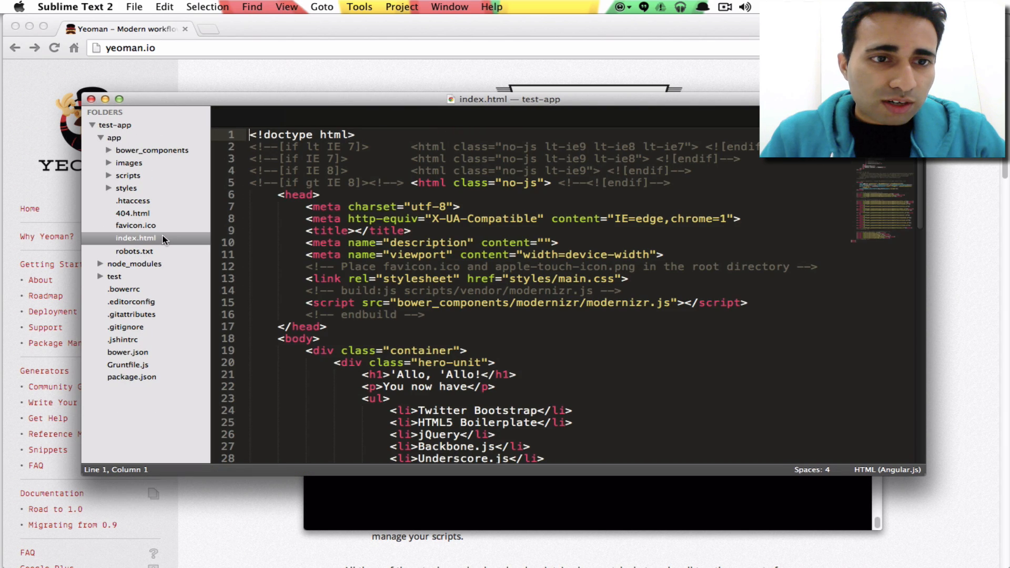
{"action": "left_click", "coordinate": [127, 175]}
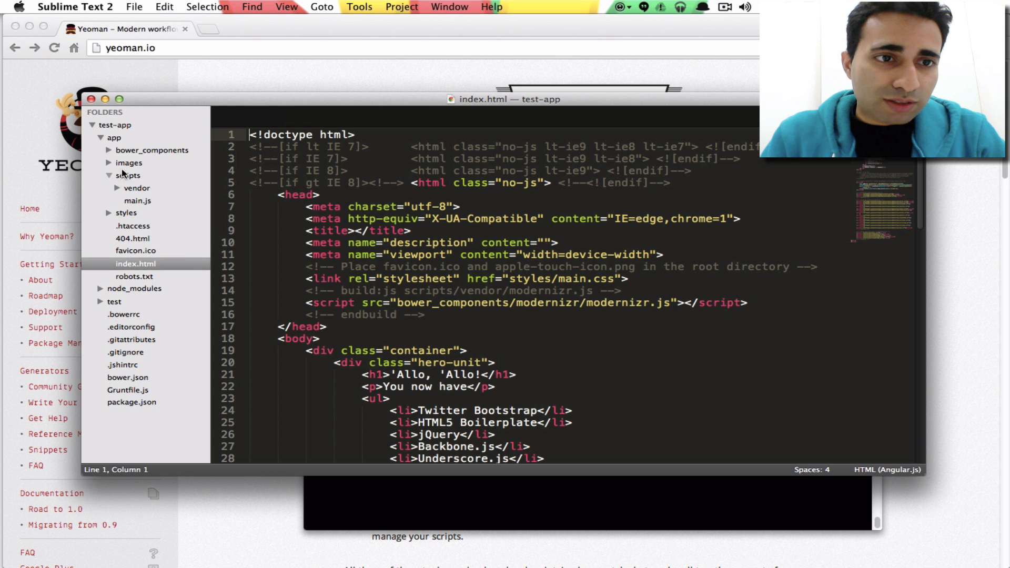
{"action": "left_click", "coordinate": [110, 150]}
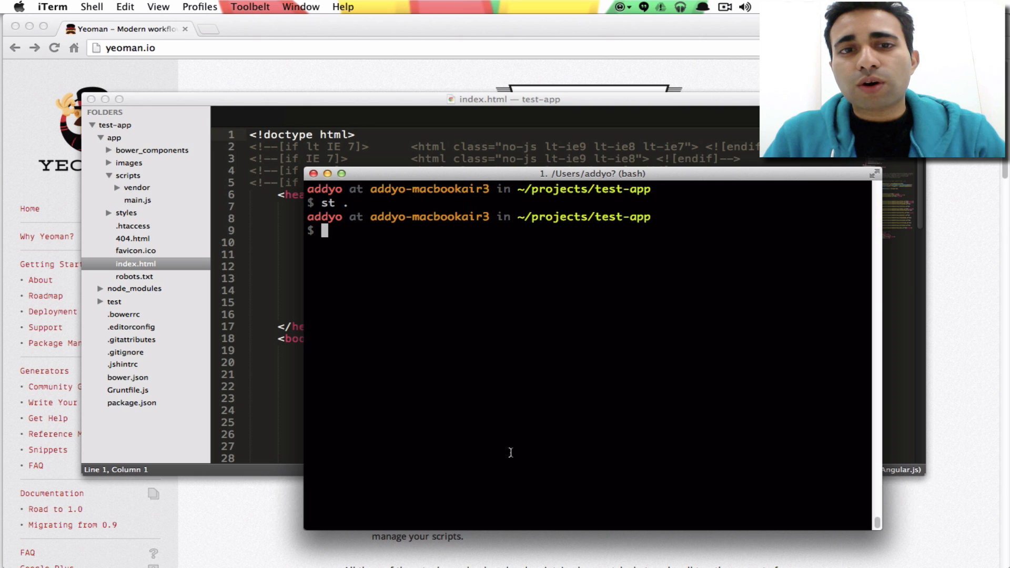
{"action": "mouse_move", "coordinate": [983, 324]}
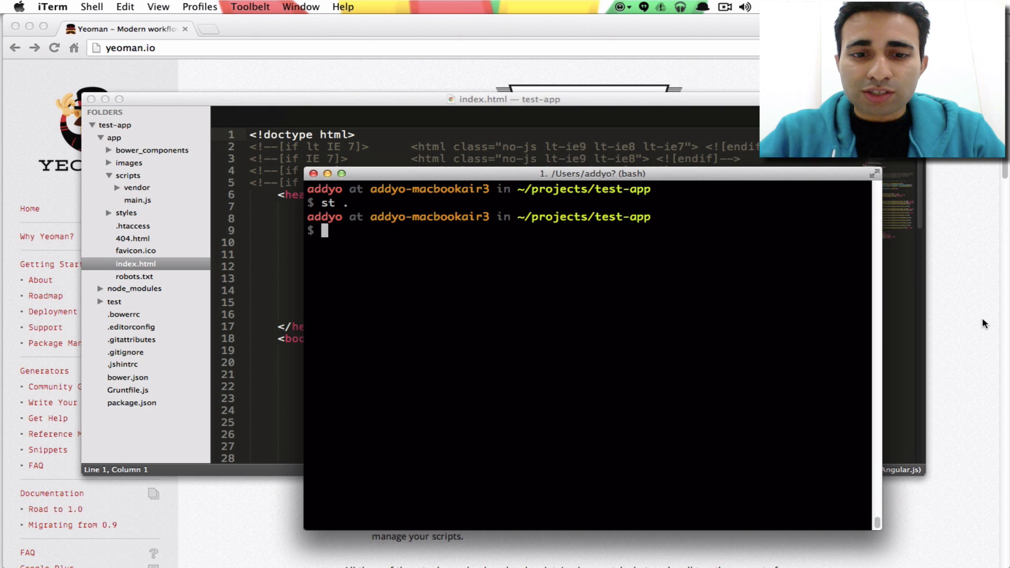
Run 'yo backbone:model todo' in iTerm to generate models/todo.js
{"action": "type", "text": "yo"}
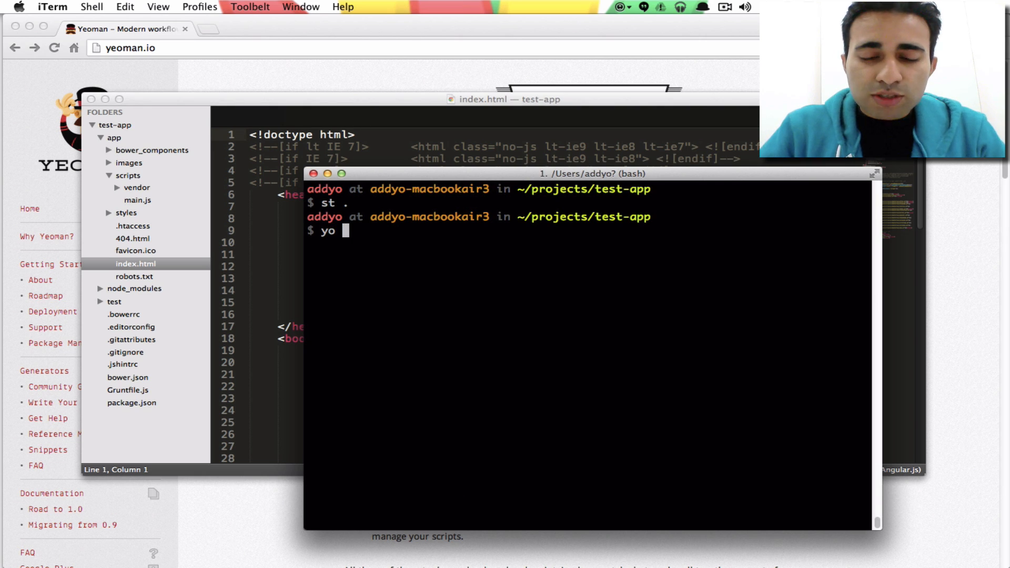
{"action": "type", "text": "backbone"}
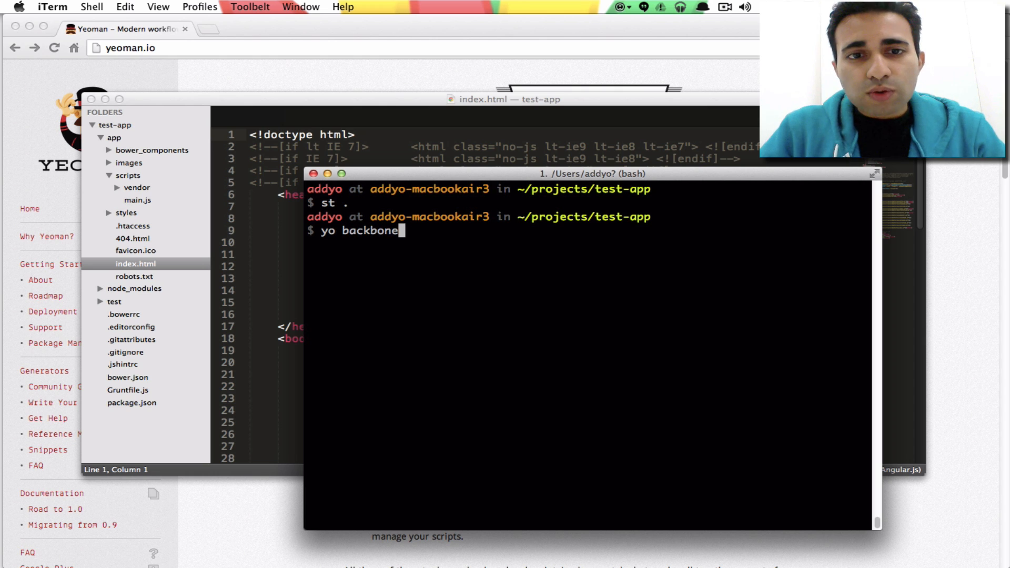
{"action": "type", "text": ":m"}
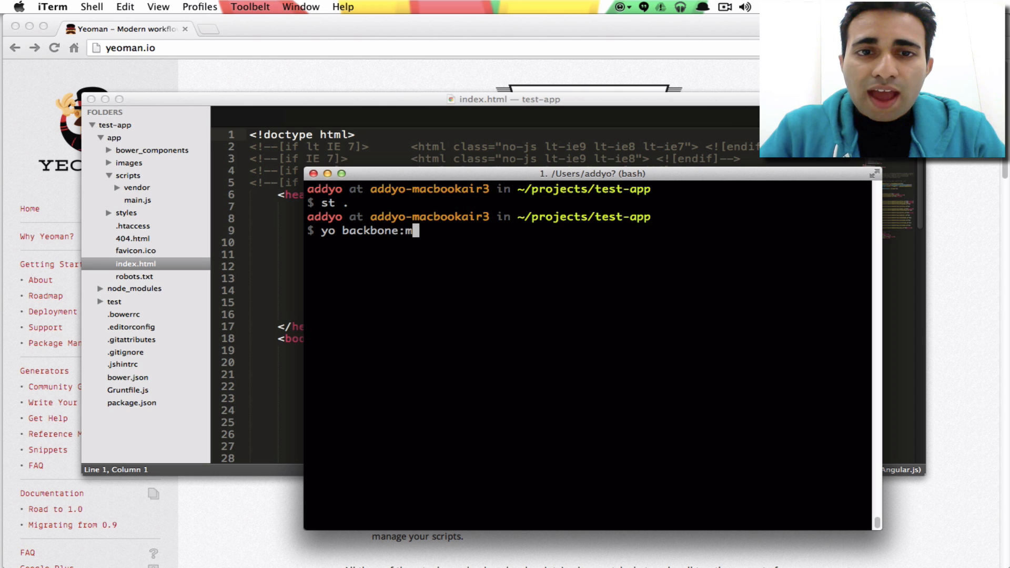
{"action": "type", "text": "odel"}
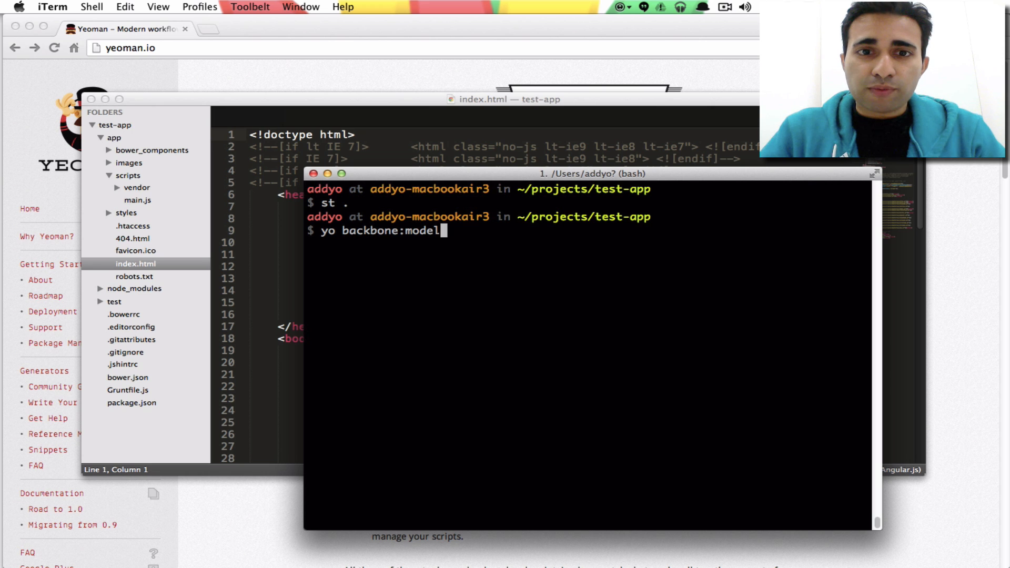
{"action": "type", "text": "to"}
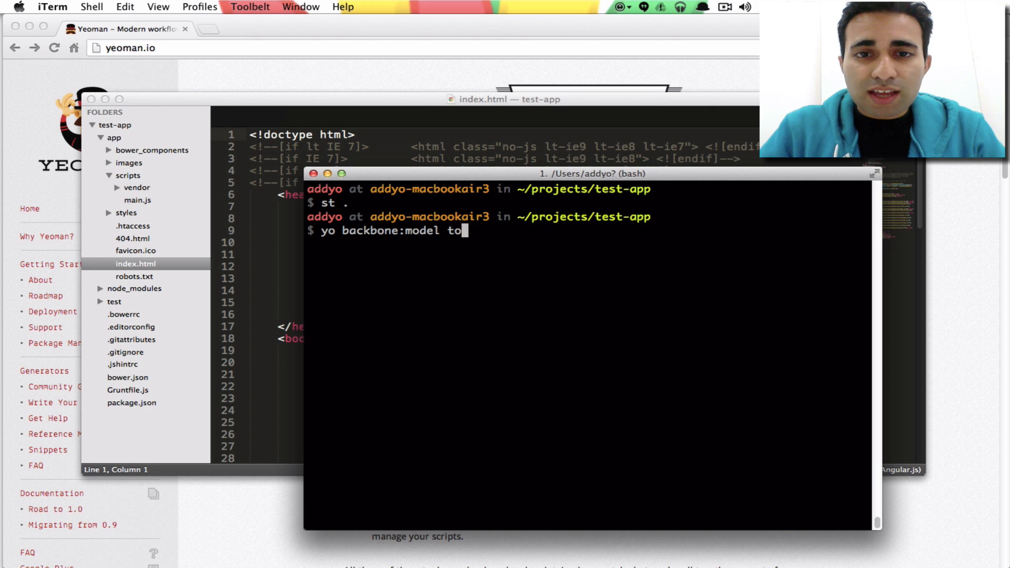
{"action": "type", "text": "do"}
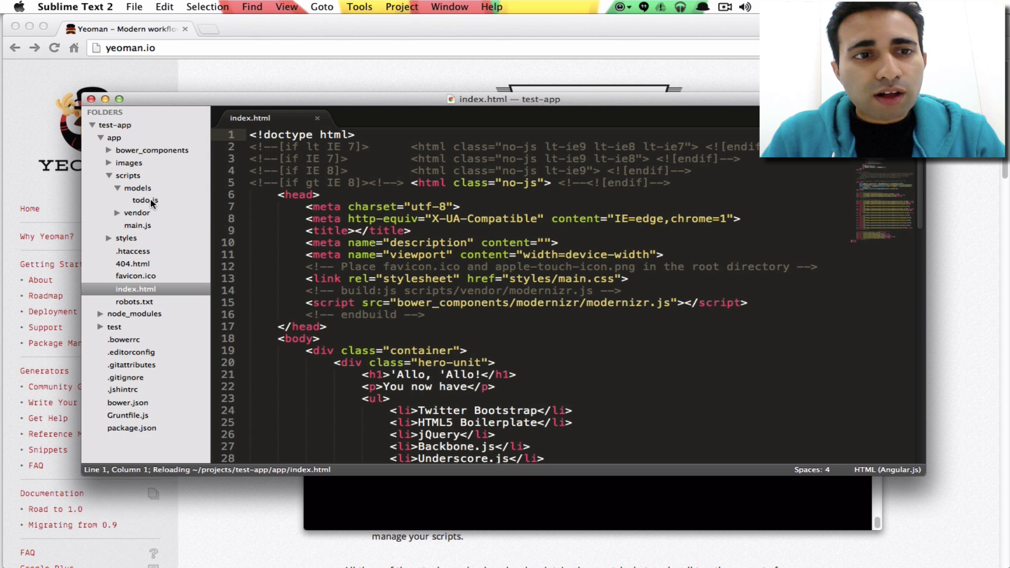
Open models/todo.js and highlight the testApp namespace and Models references
{"action": "left_click", "coordinate": [144, 200]}
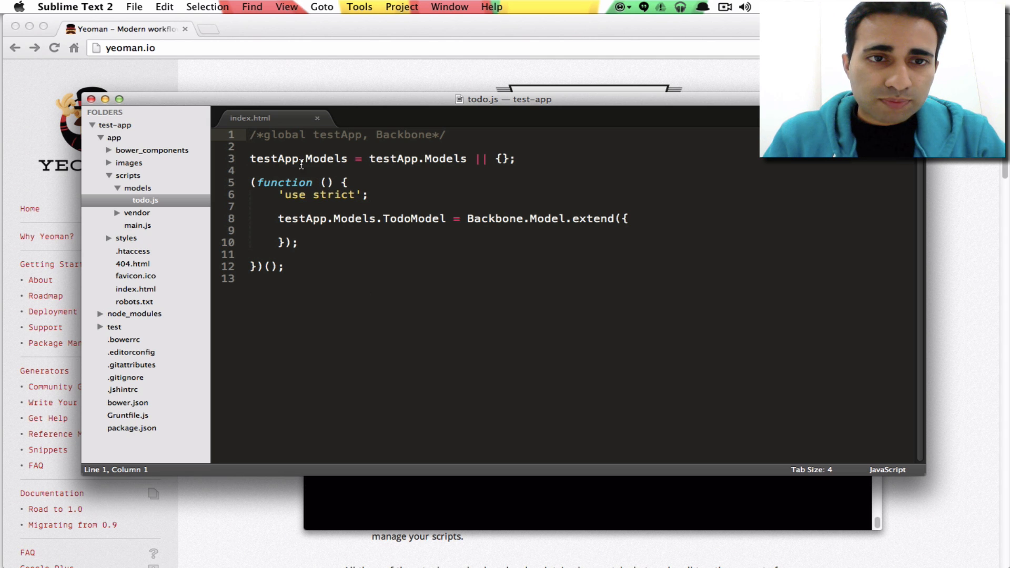
{"action": "double_click", "coordinate": [269, 158]}
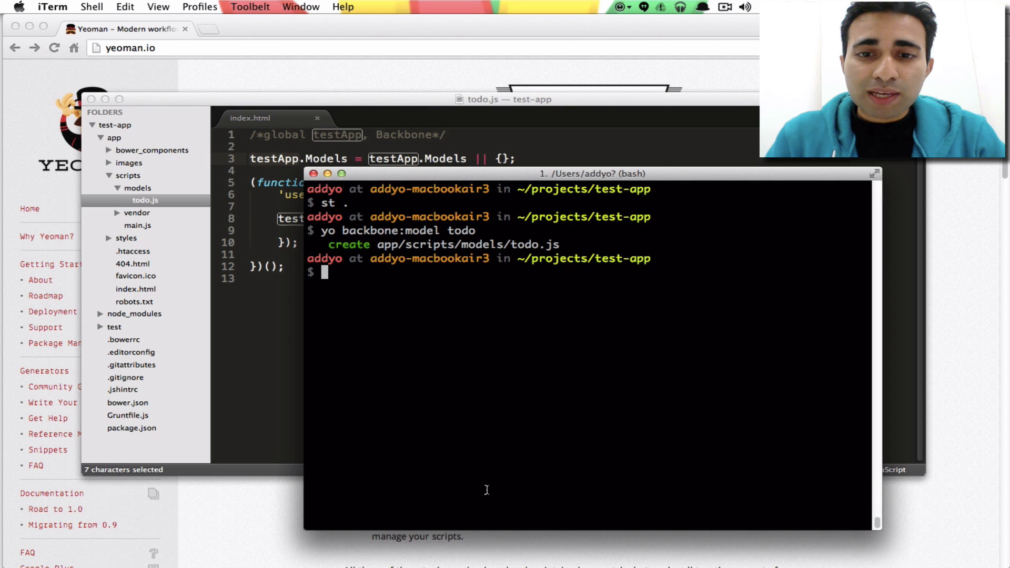
{"action": "double_click", "coordinate": [625, 258]}
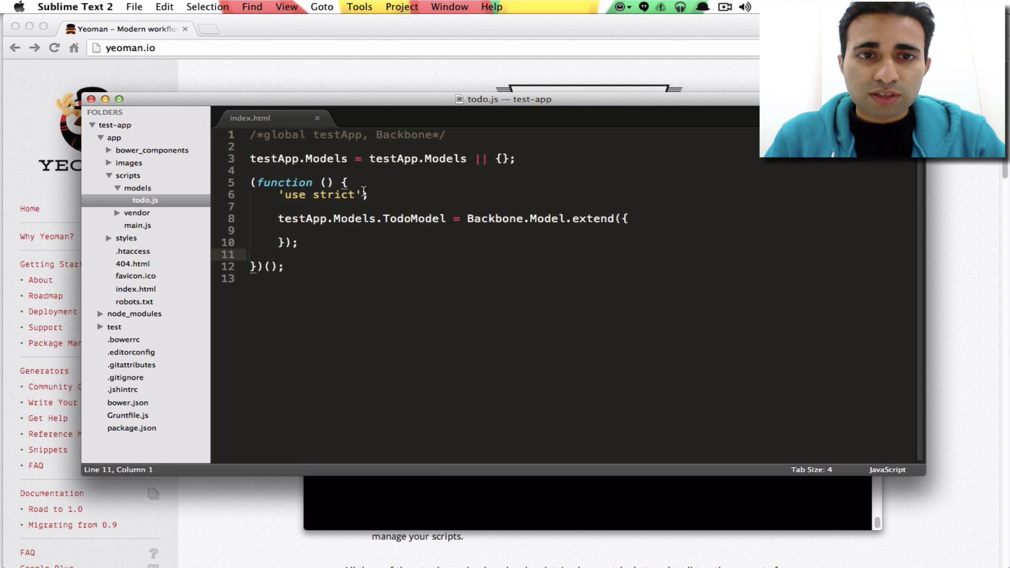
{"action": "double_click", "coordinate": [325, 158]}
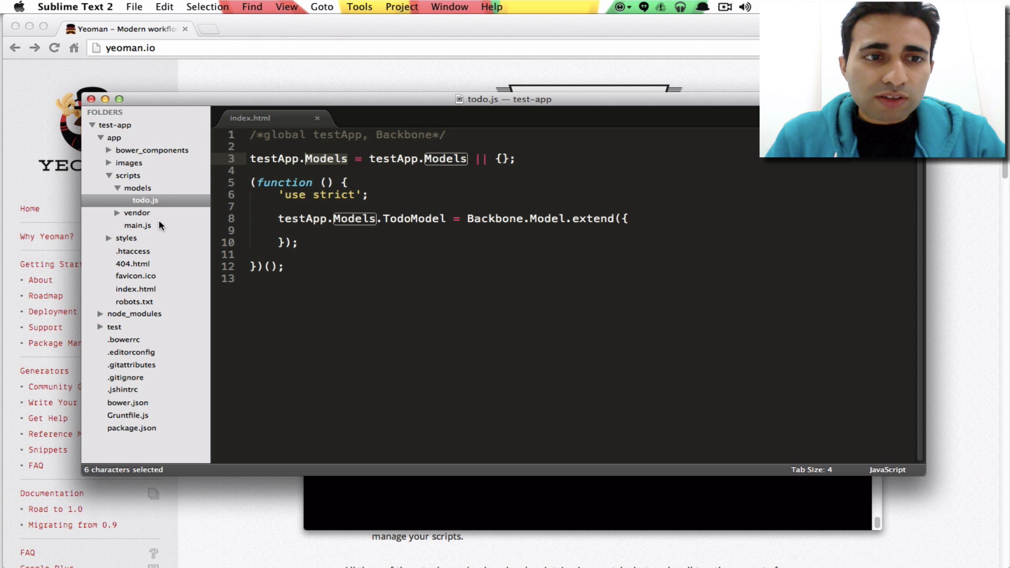
Check the testApp namespace in main.js, then return to models/todo.js
{"action": "left_click", "coordinate": [137, 226]}
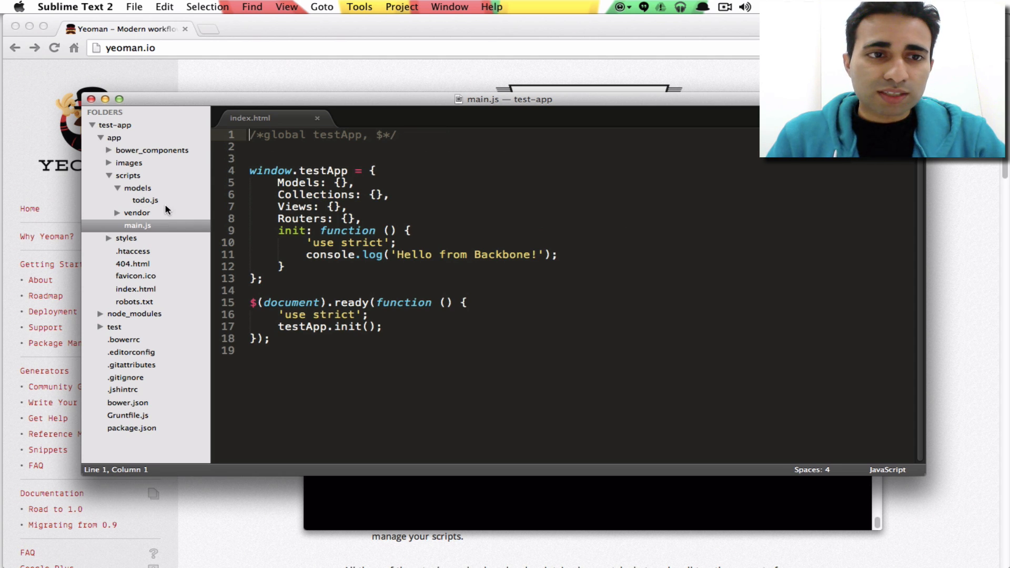
{"action": "left_click", "coordinate": [146, 200]}
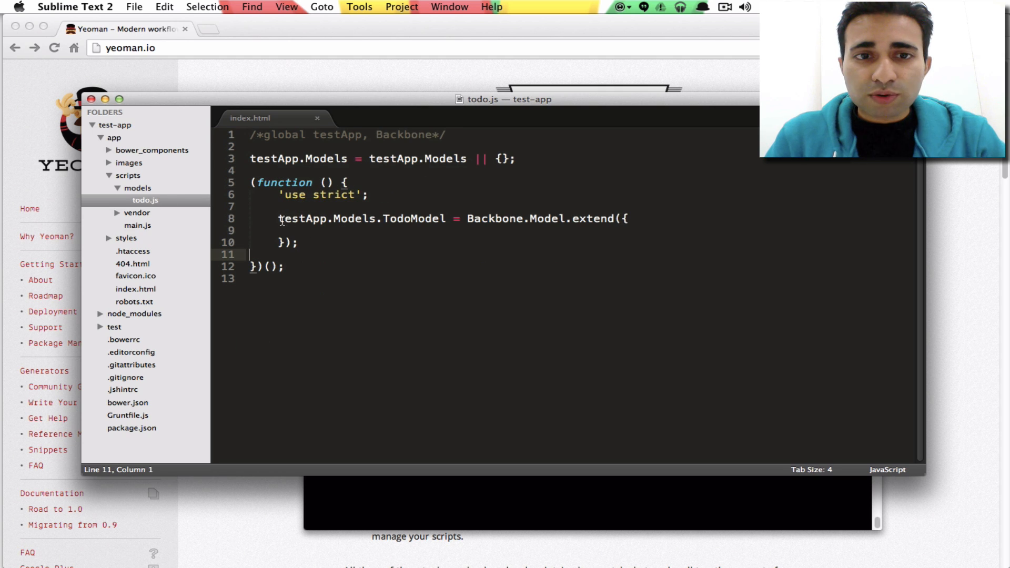
{"action": "double_click", "coordinate": [412, 219]}
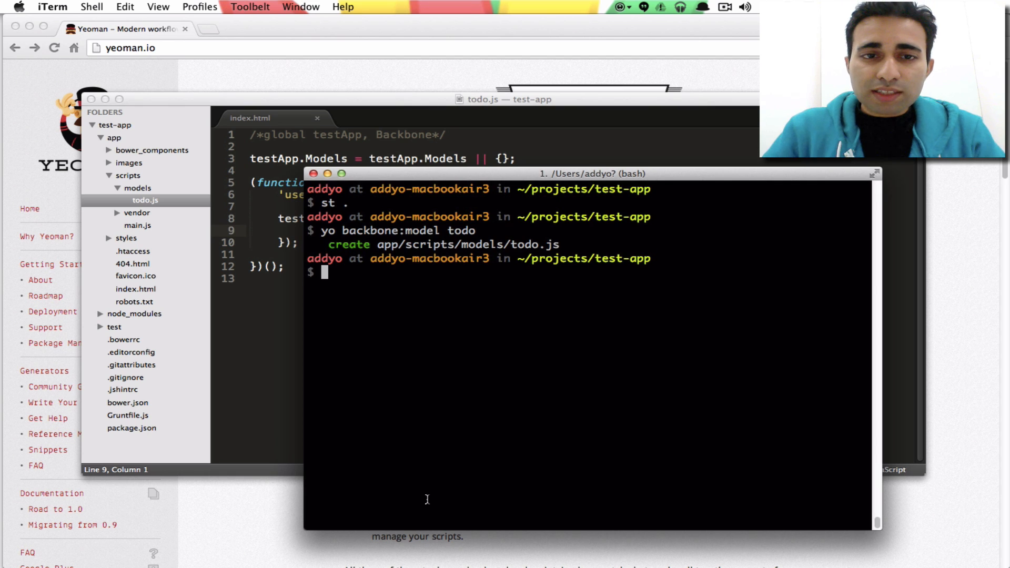
Run 'yo backbone:collection todo' to create collections/todo.js
{"action": "type", "text": "yo backbone"}
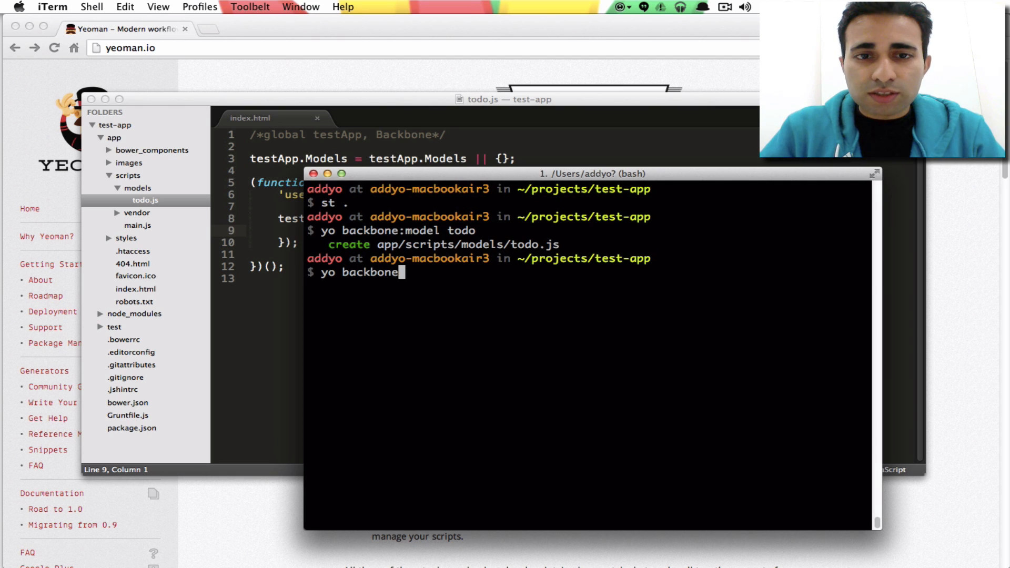
{"action": "type", "text": ":"}
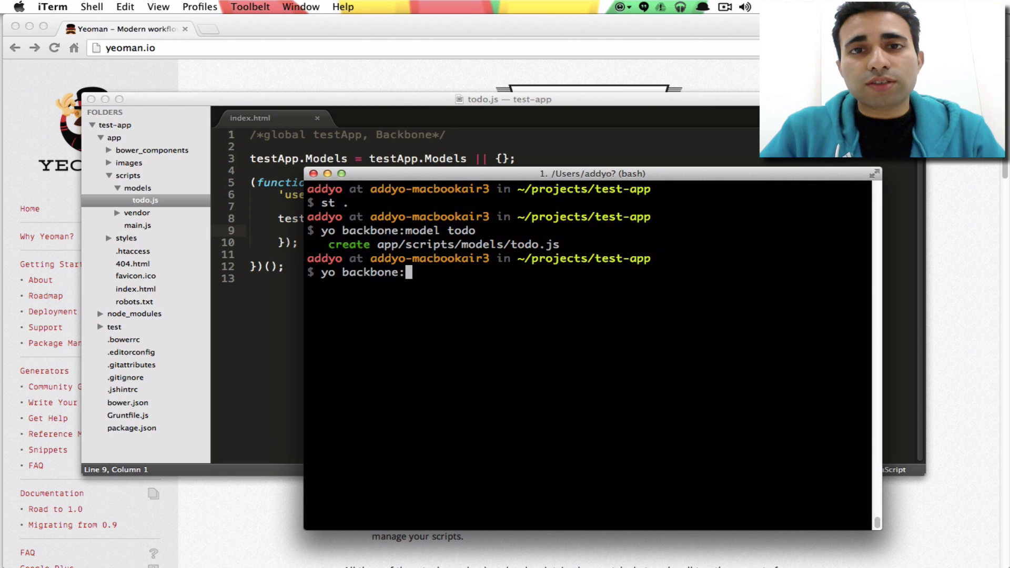
{"action": "type", "text": "collection"}
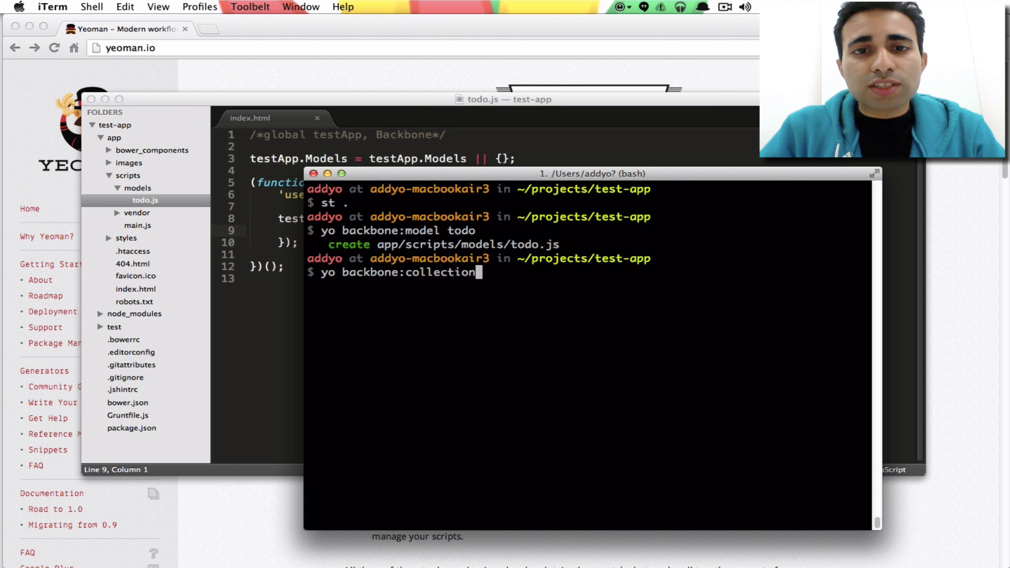
{"action": "type", "text": "\" \""}
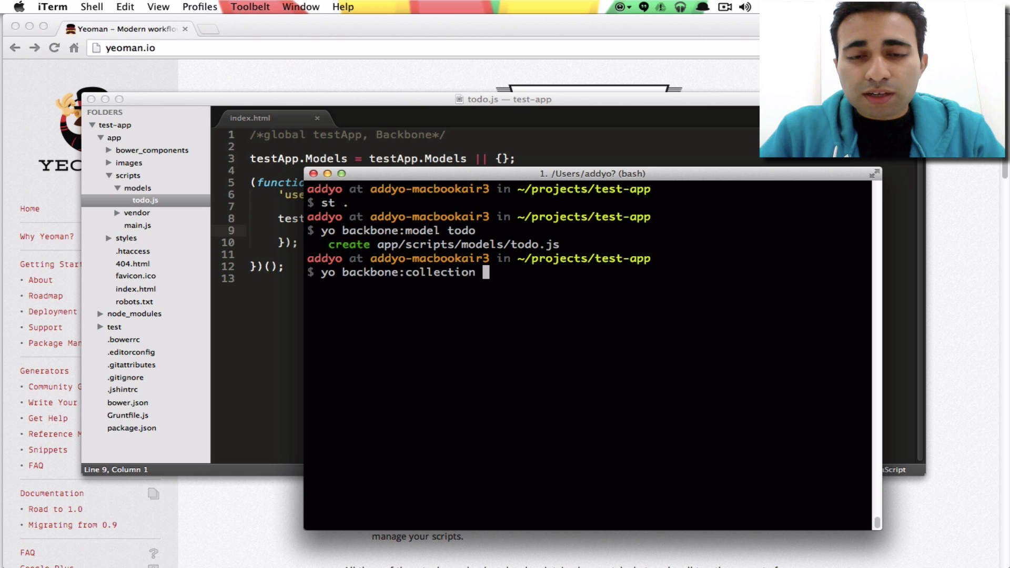
{"action": "type", "text": "todo"}
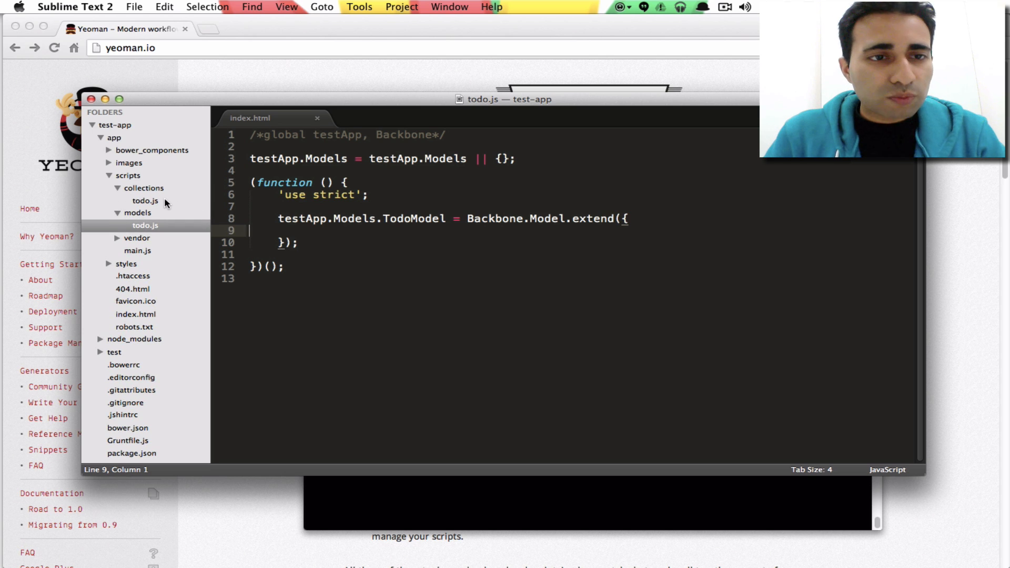
Open collections/todo.js and select its 'model: testApp.Models.TodoModel' line
{"action": "left_click", "coordinate": [145, 200]}
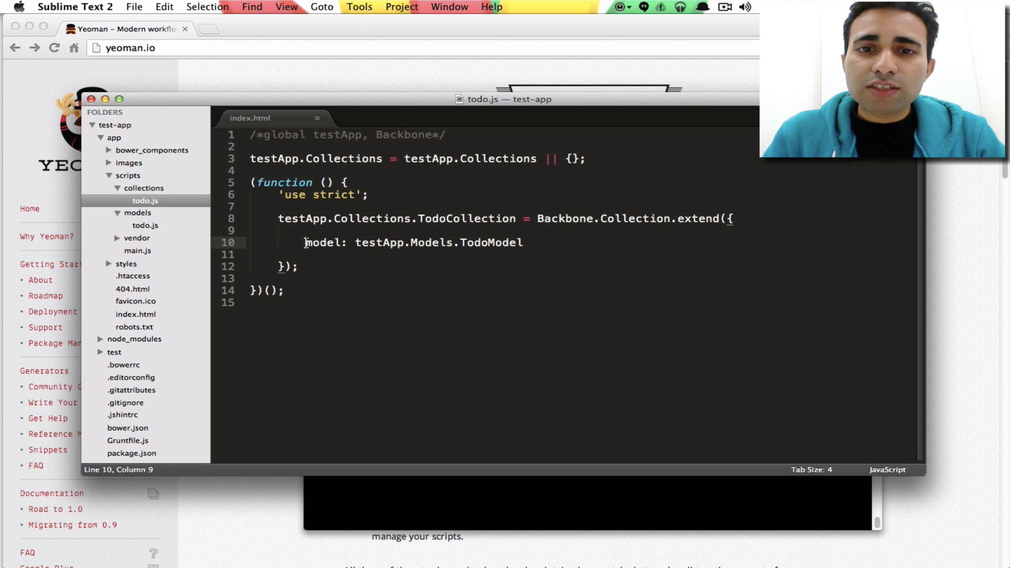
{"action": "left_click_drag", "start_coordinate": [304, 243], "coordinate": [522, 243]}
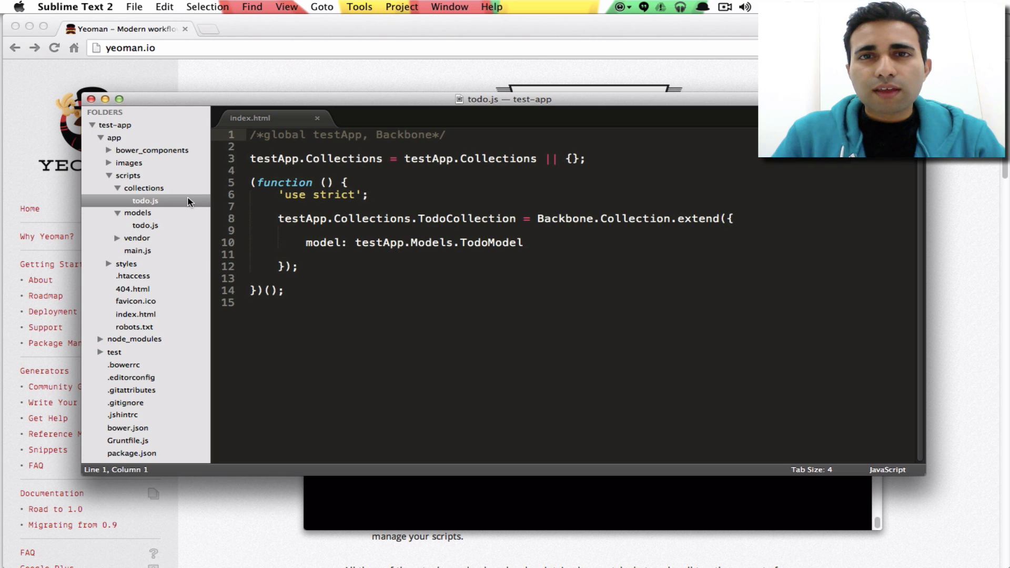
{"action": "mouse_move", "coordinate": [155, 320]}
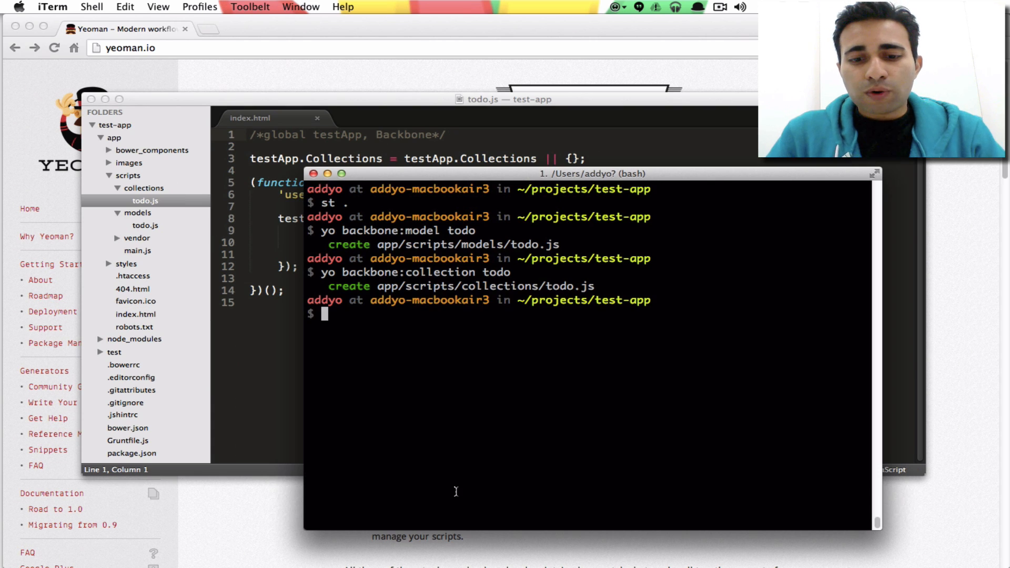
Run 'yo backbone:view todo' to create the views and templates folders
{"action": "type", "text": "yo backbone:view todo"}
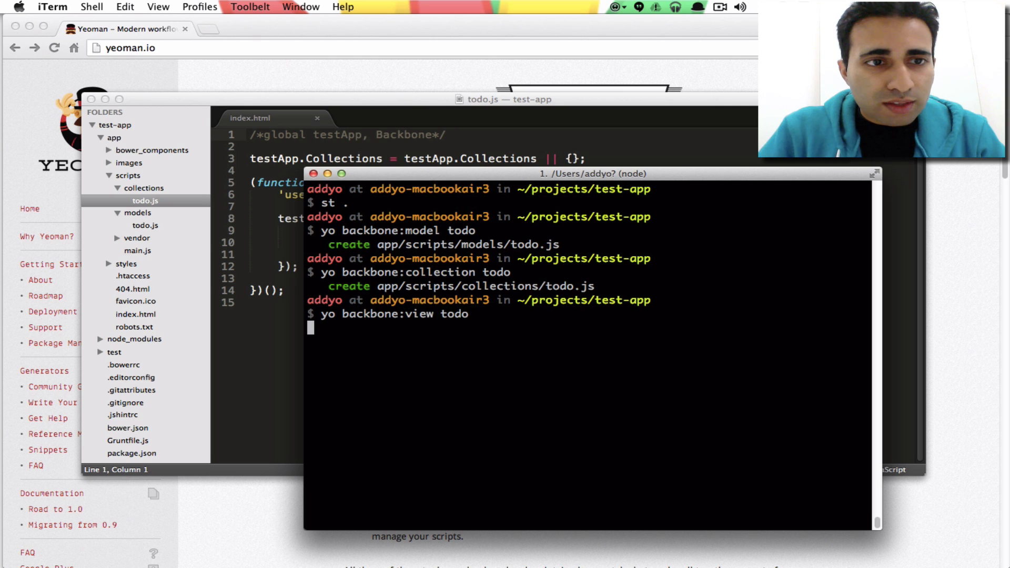
{"action": "key", "text": "enter"}
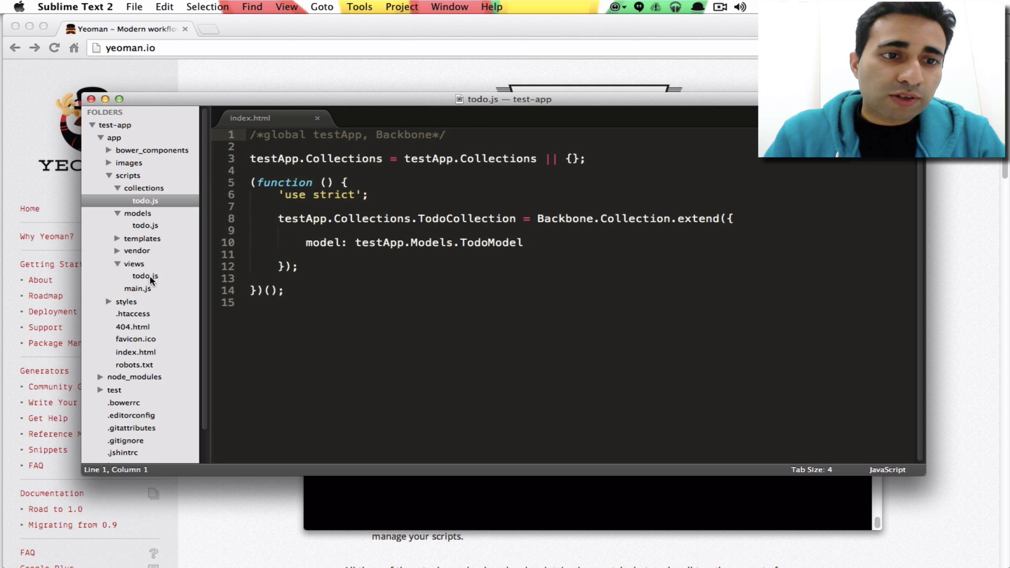
Open templates/todo.ejs, then views/todo.js defining TodoView
{"action": "left_click", "coordinate": [144, 275]}
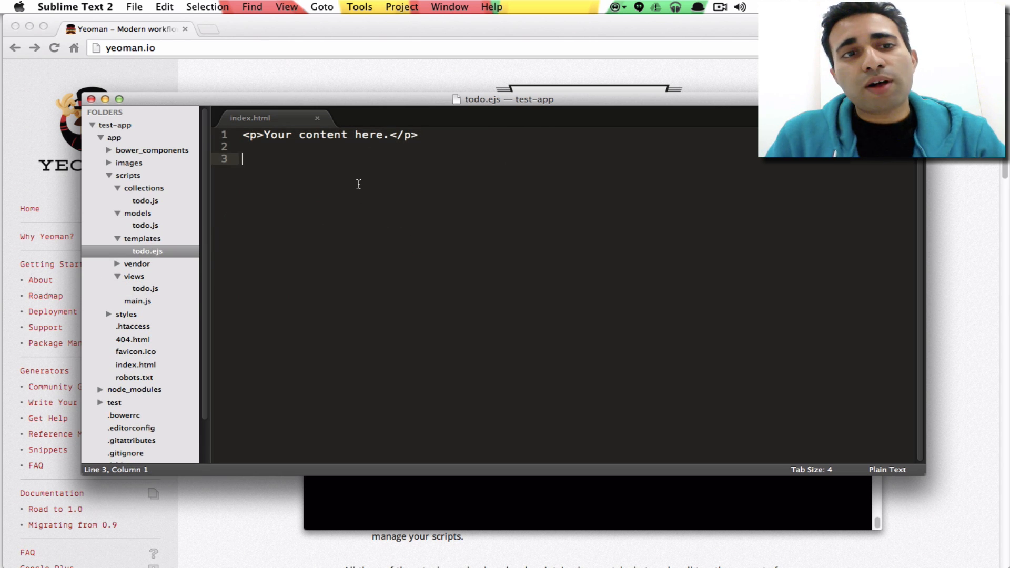
{"action": "left_click", "coordinate": [145, 288]}
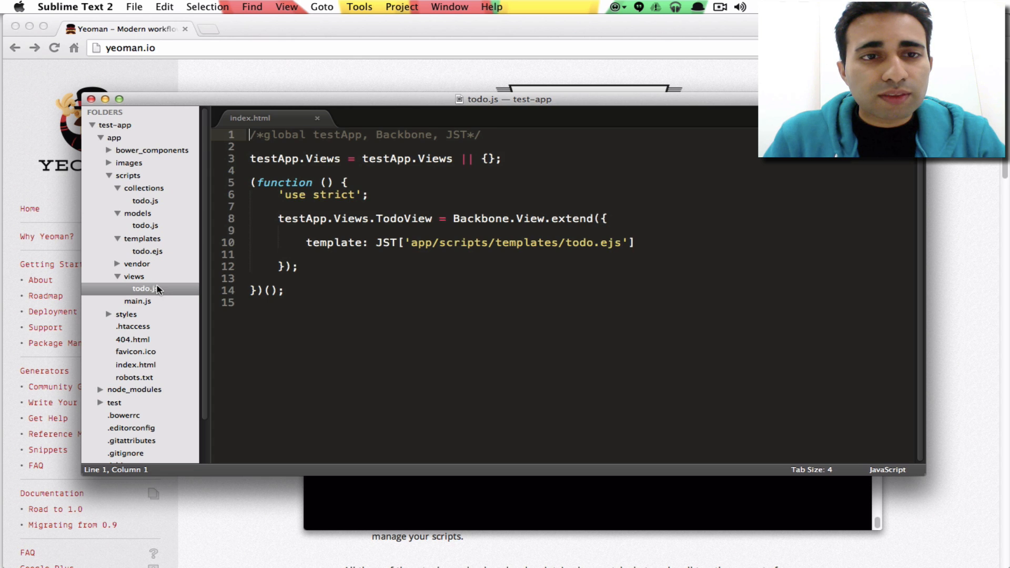